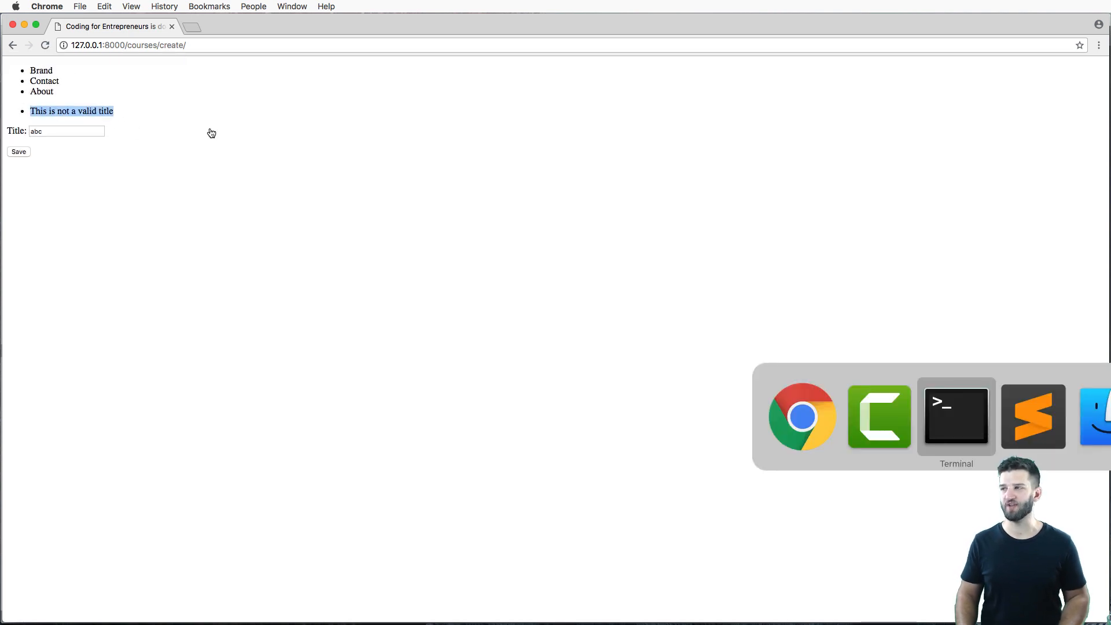
# - Switch from Chrome's course create page to the editor showing forms.py
pyautogui.click(1031, 415)
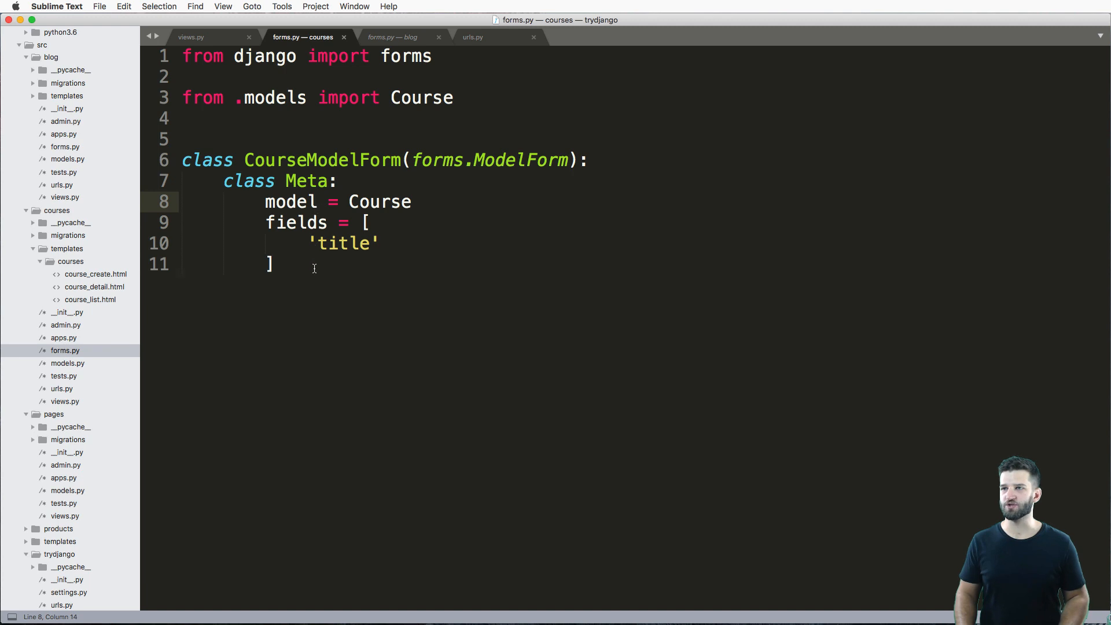
# - Add a def clean_title(self): method stub below the fields list in CourseModelForm
pyautogui.press('enter')
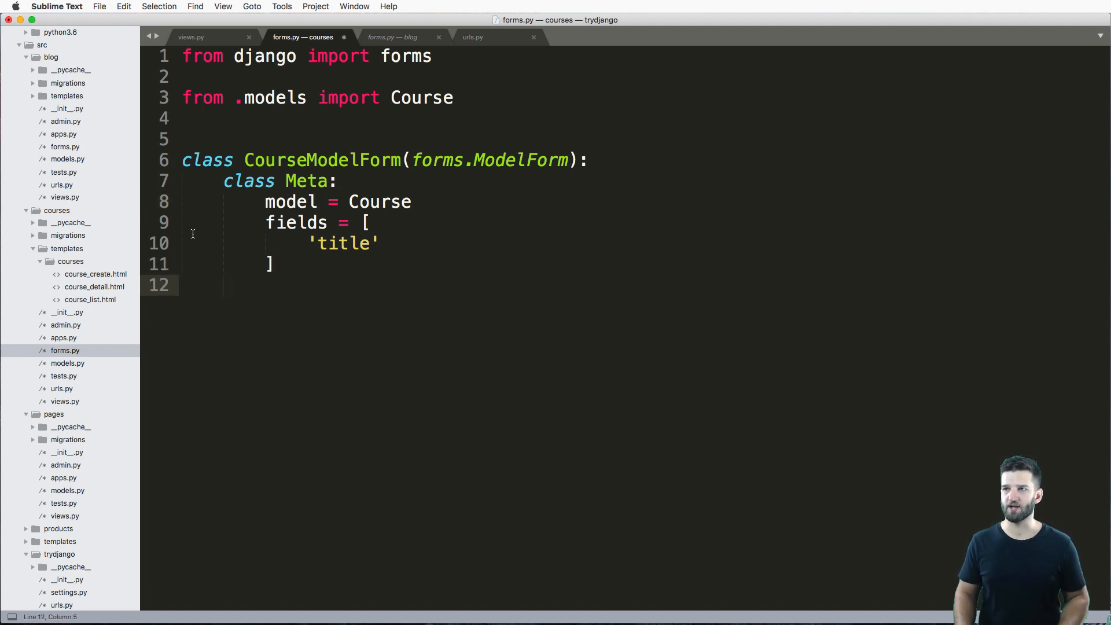
pyautogui.write('def f')
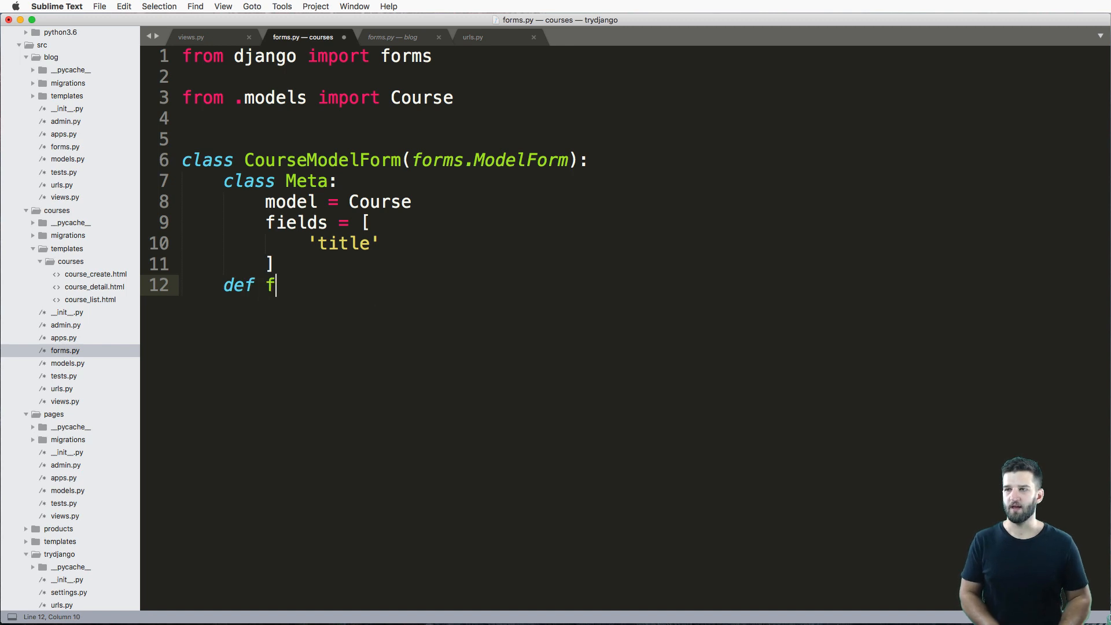
pyautogui.write('clean_<')
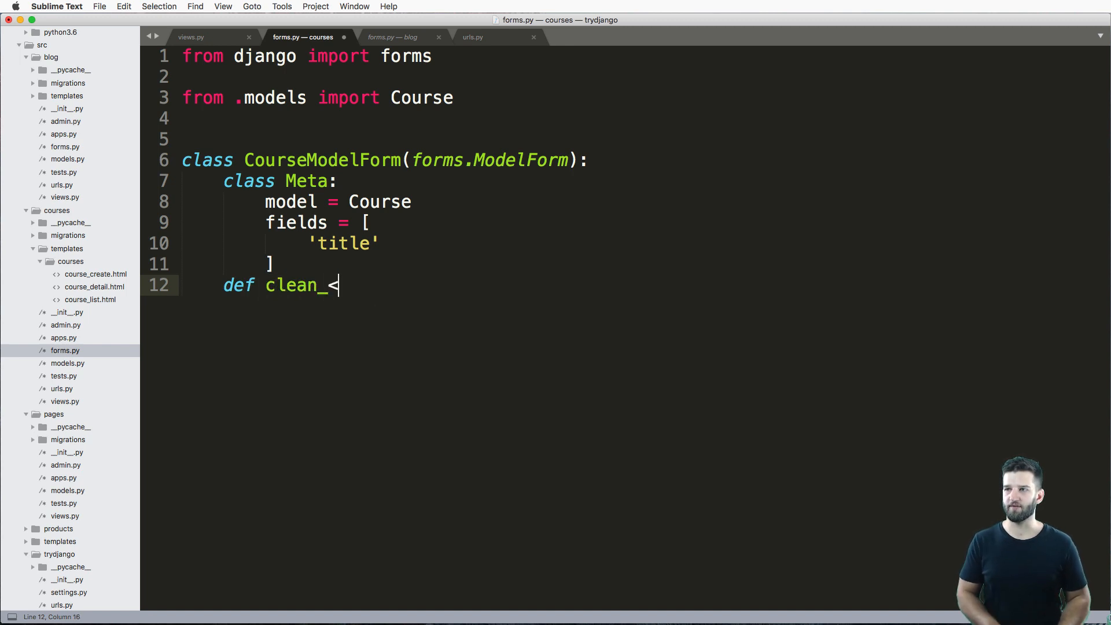
pyautogui.write('fieldname>')
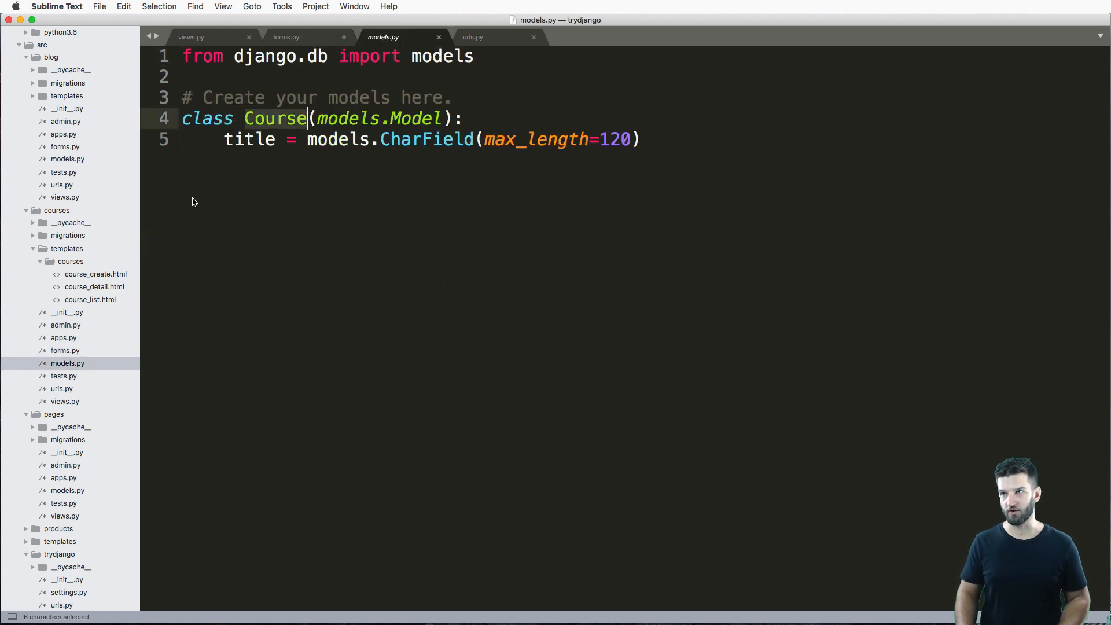
pyautogui.click(286, 37)
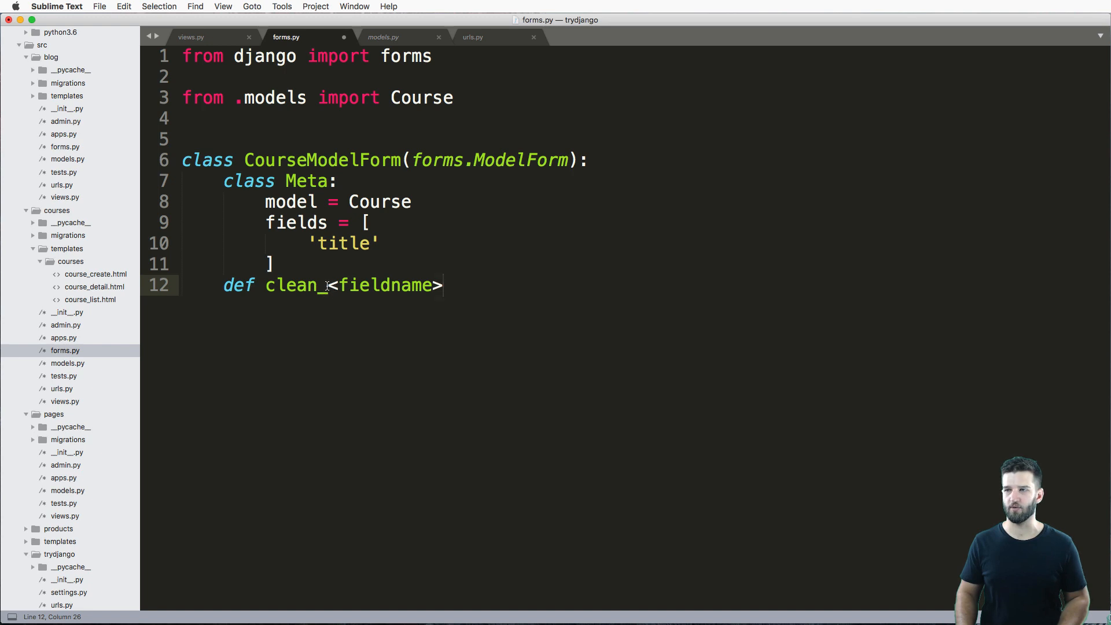
pyautogui.write('title')
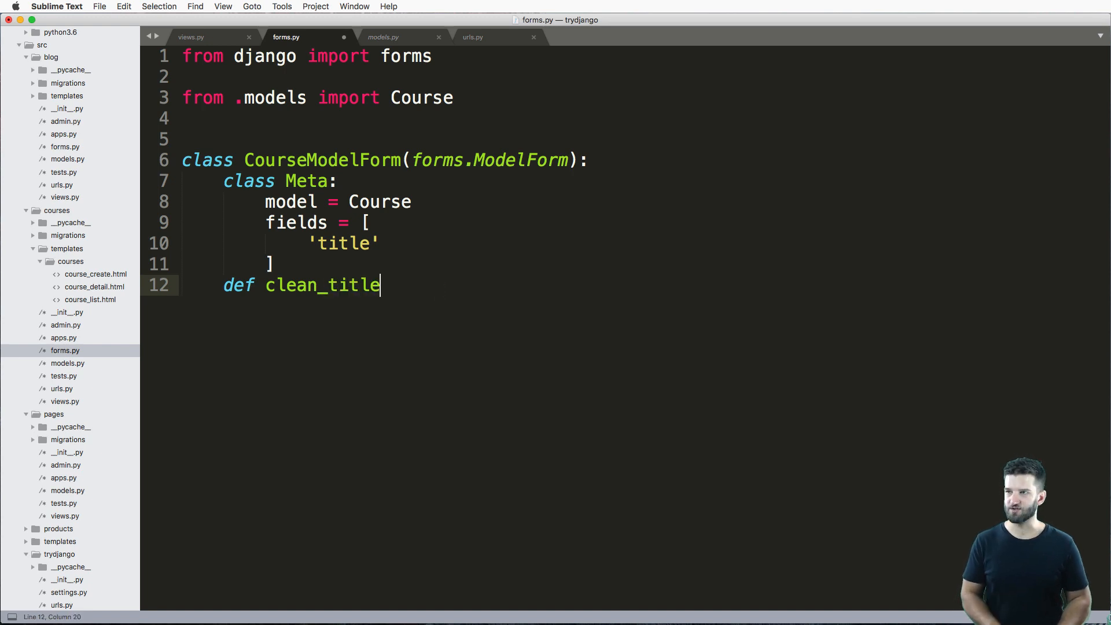
pyautogui.write('(self):')
pyautogui.write('return')
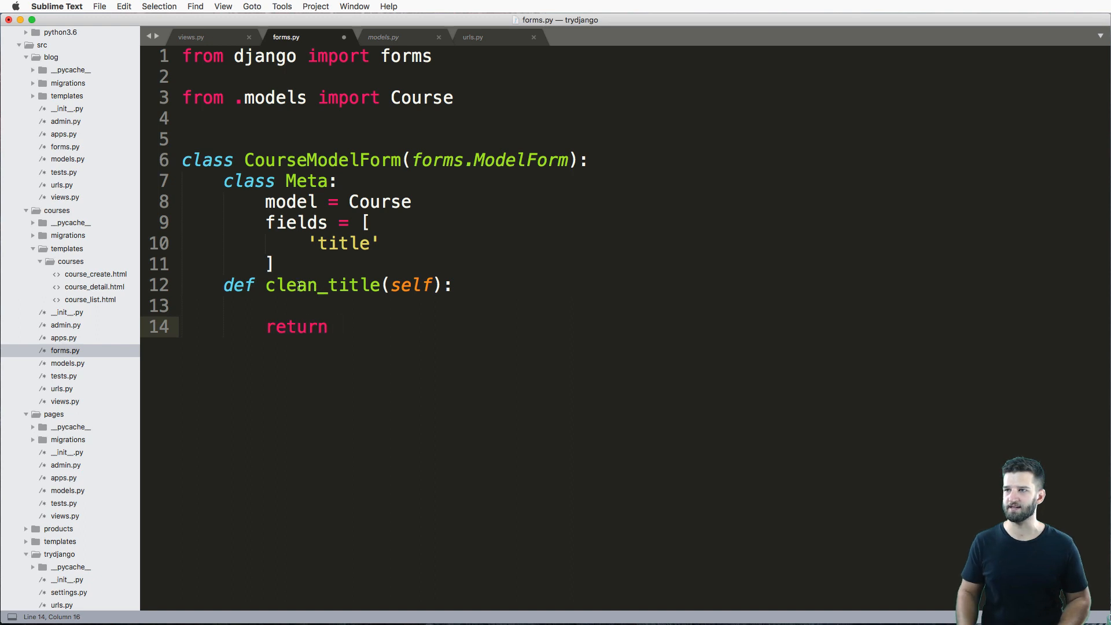
# - Fetch the title with title = self.cleaned_data.get('title')
pyautogui.write('title =')
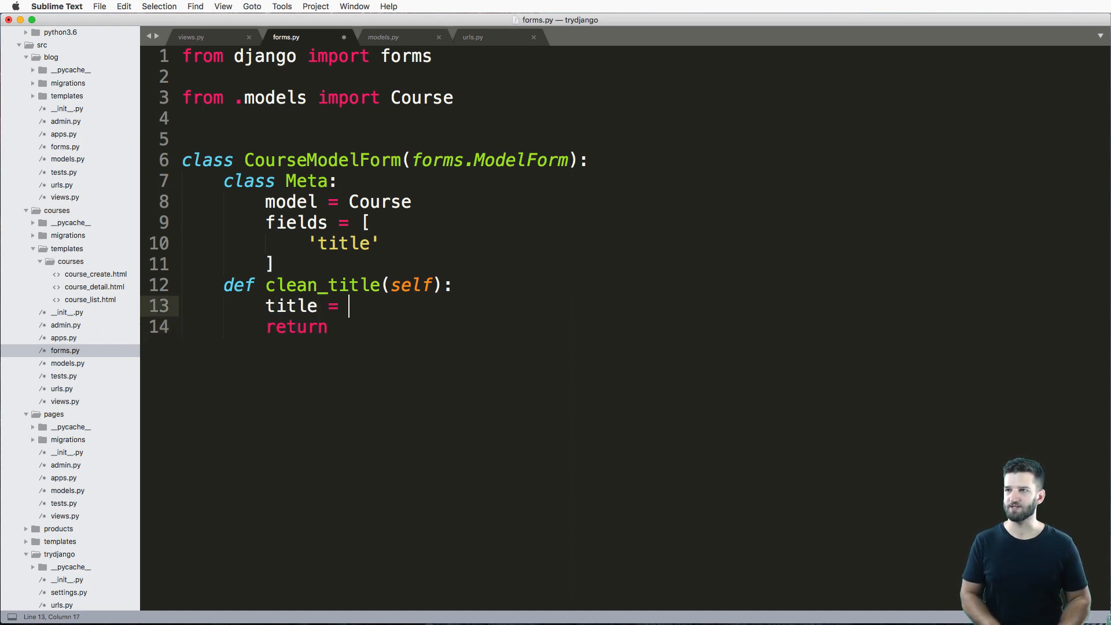
pyautogui.write('self.cleaned')
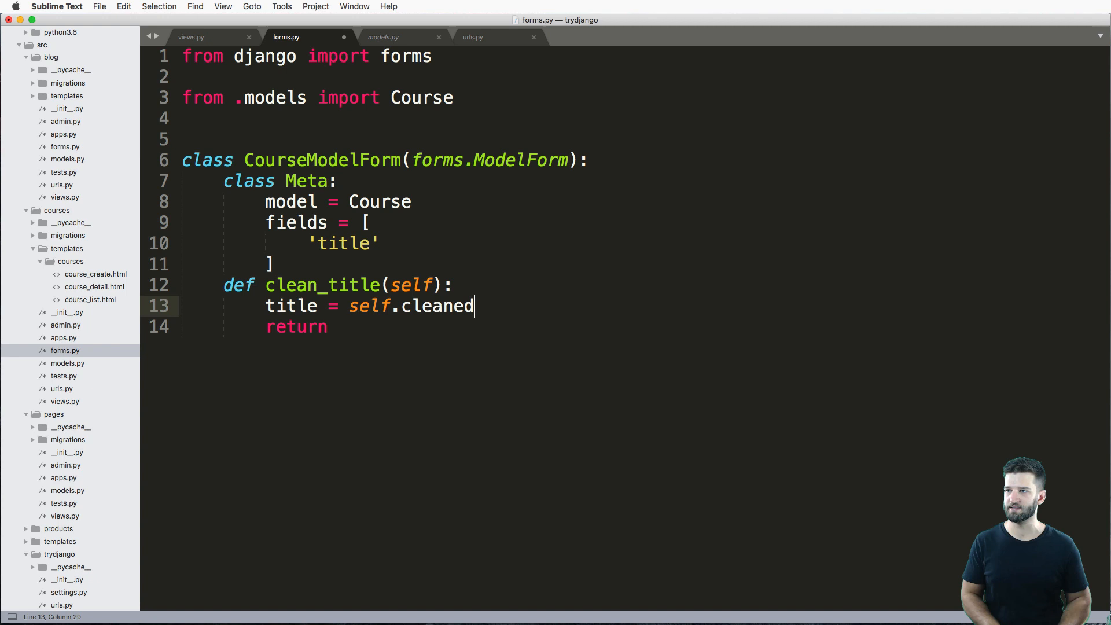
pyautogui.write('_data.get(')
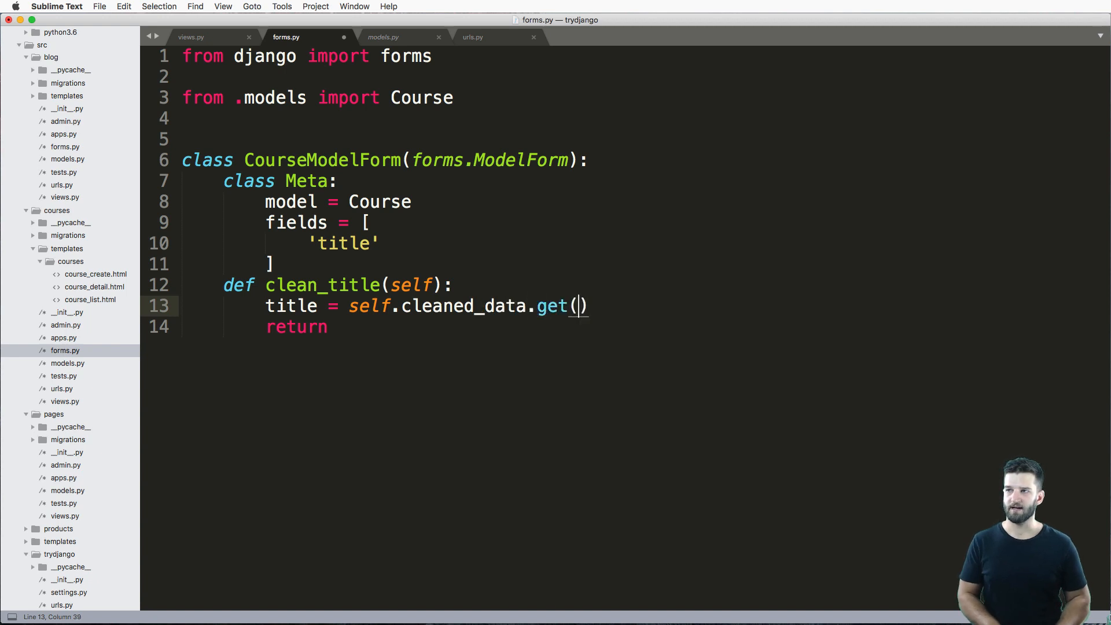
pyautogui.write("'title'")
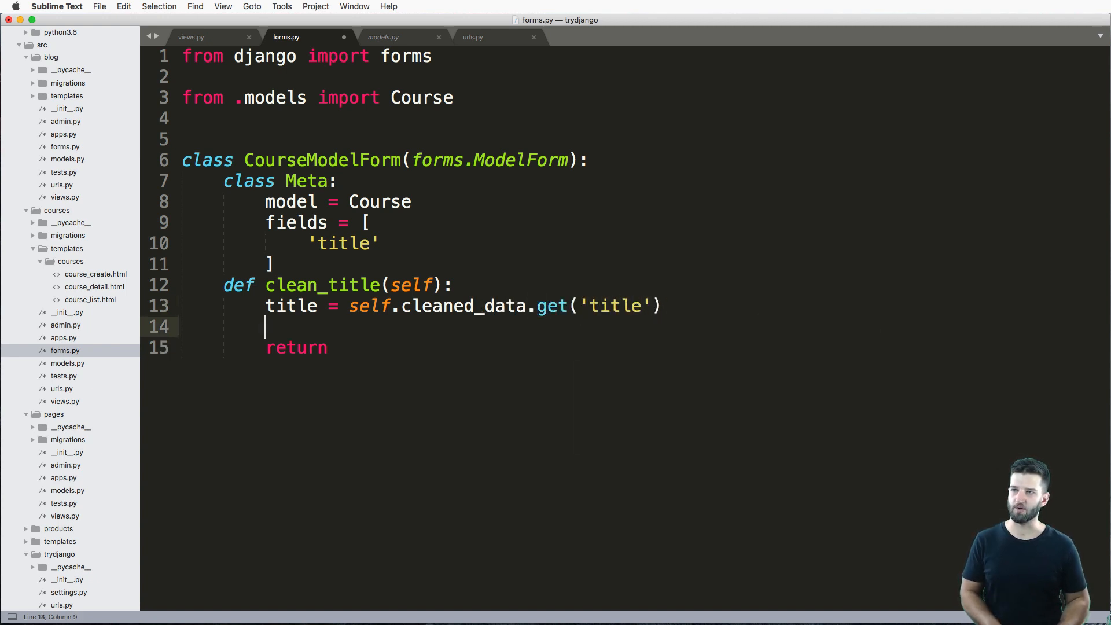
# - Raise forms.ValidationError 'This is not a valid title' when title.lower() == 'abc', and save
pyautogui.write('if title.l')
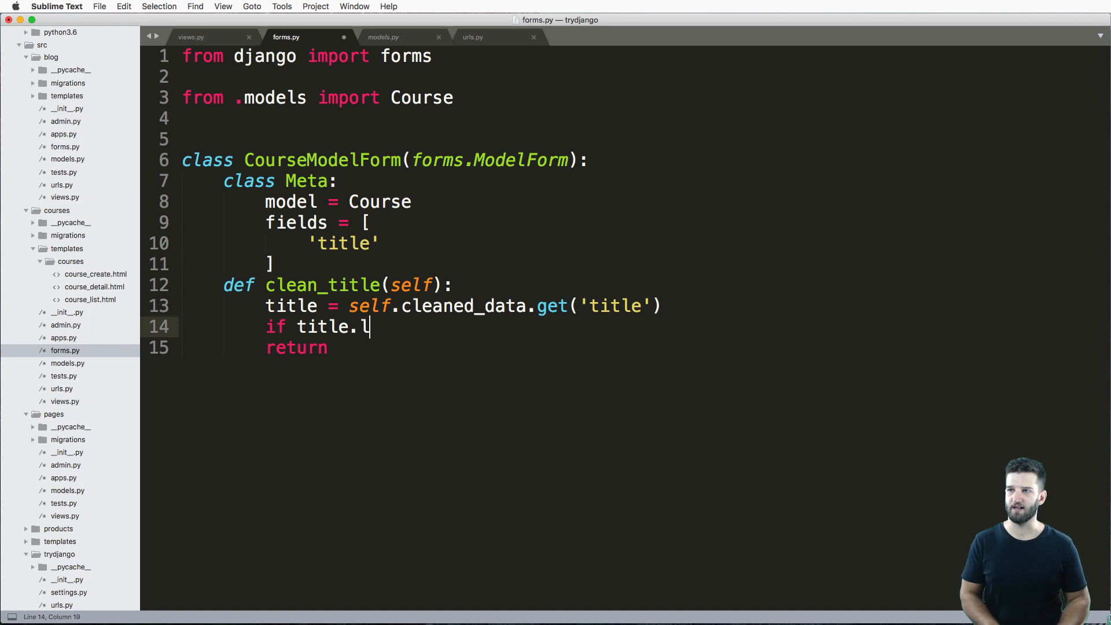
pyautogui.write('ower() ==')
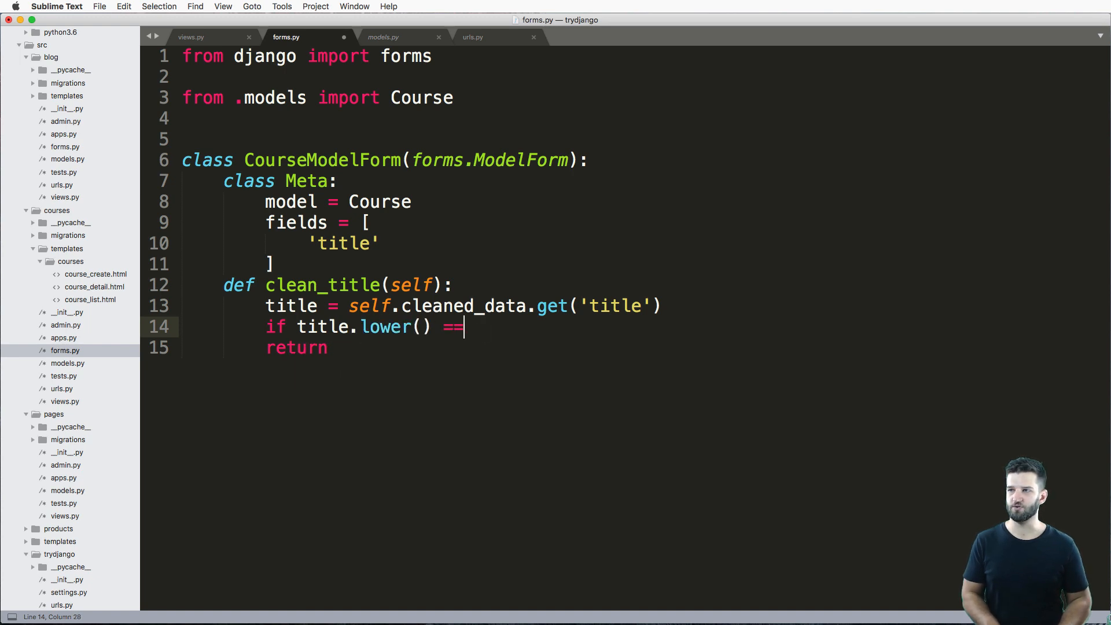
pyautogui.write("'abc':")
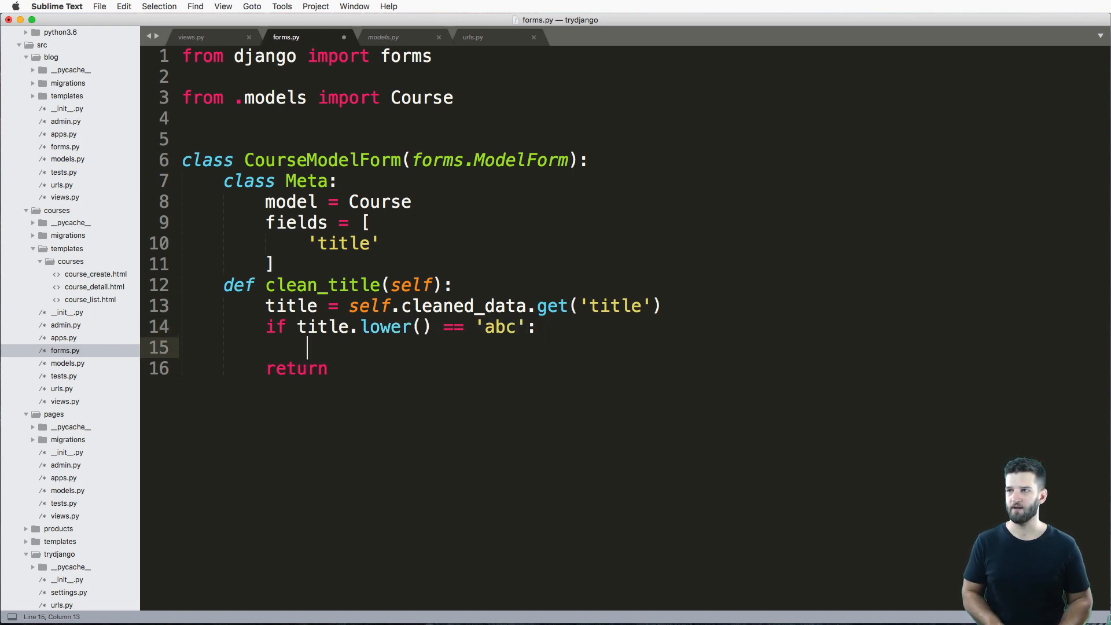
pyautogui.write('raise forms.Vali')
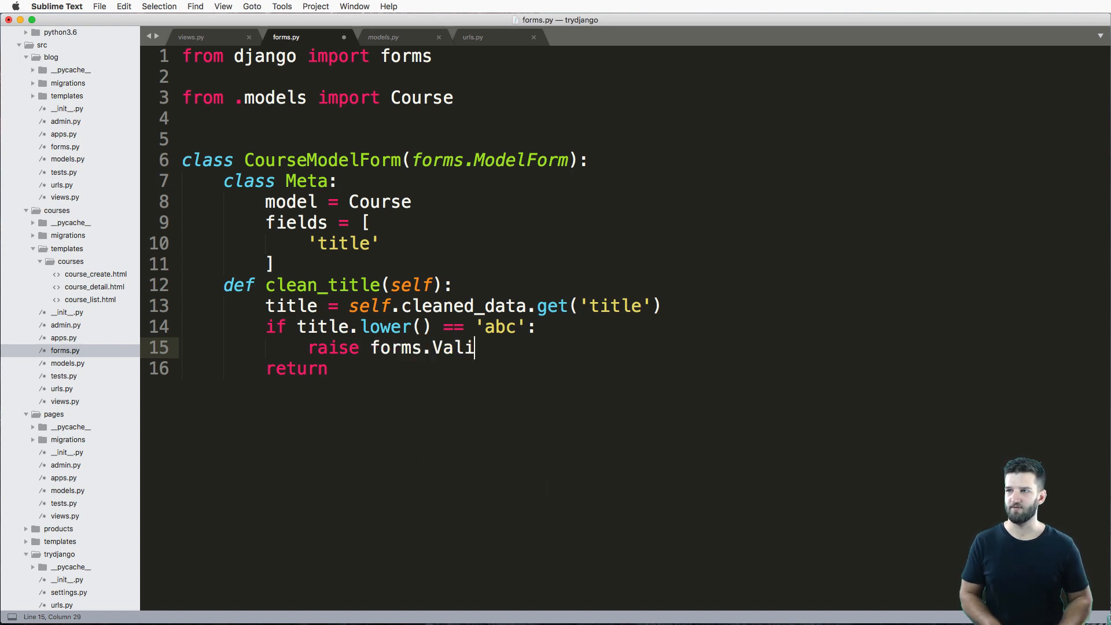
pyautogui.write('dationError')
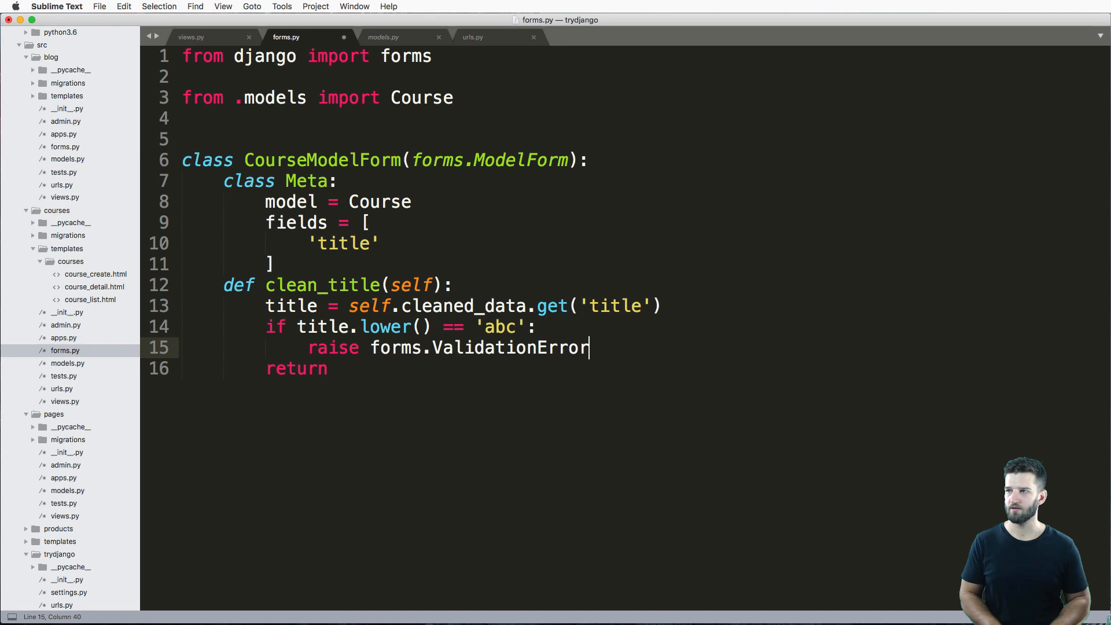
pyautogui.write('("This is not a vla"')
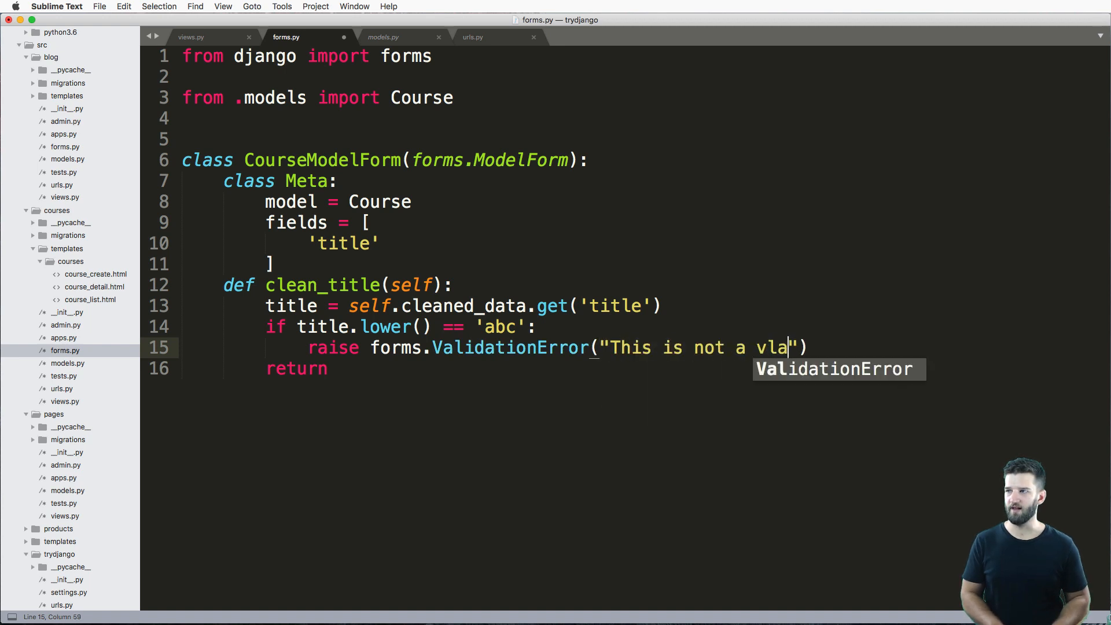
pyautogui.write('lid title')
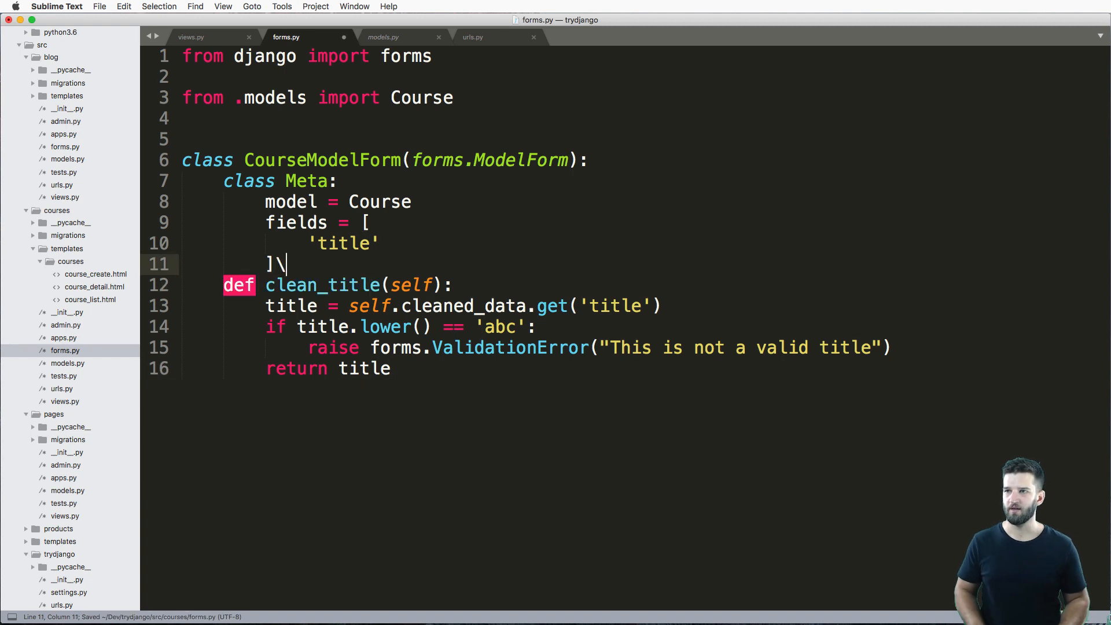
pyautogui.write('\\')
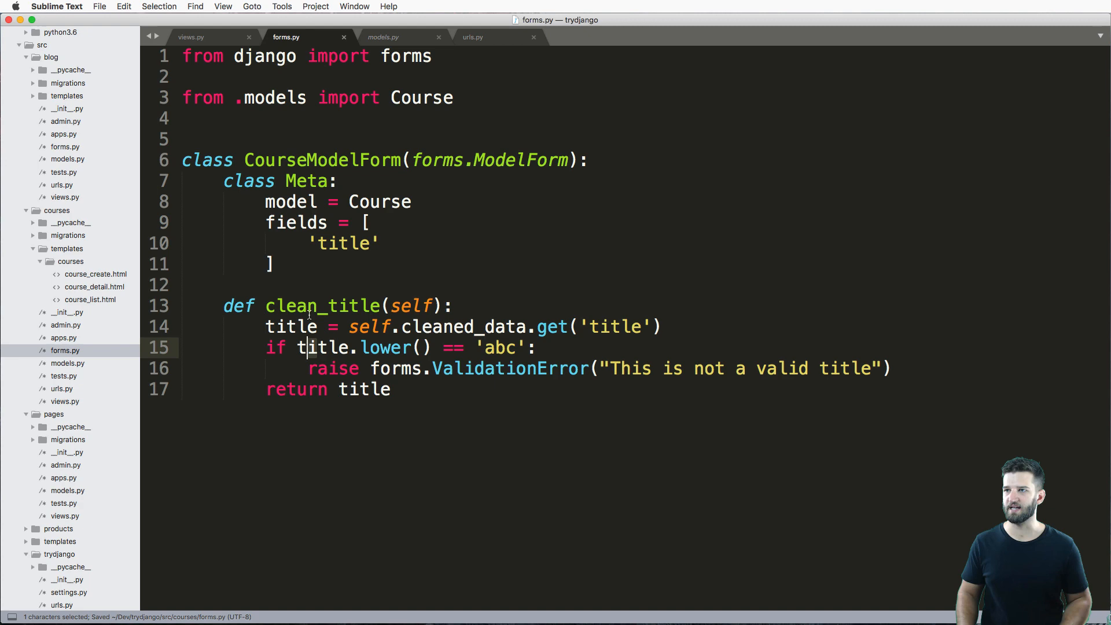
# - Separate clean_title from Meta with a blank line and bring up views.py
pyautogui.click(191, 37)
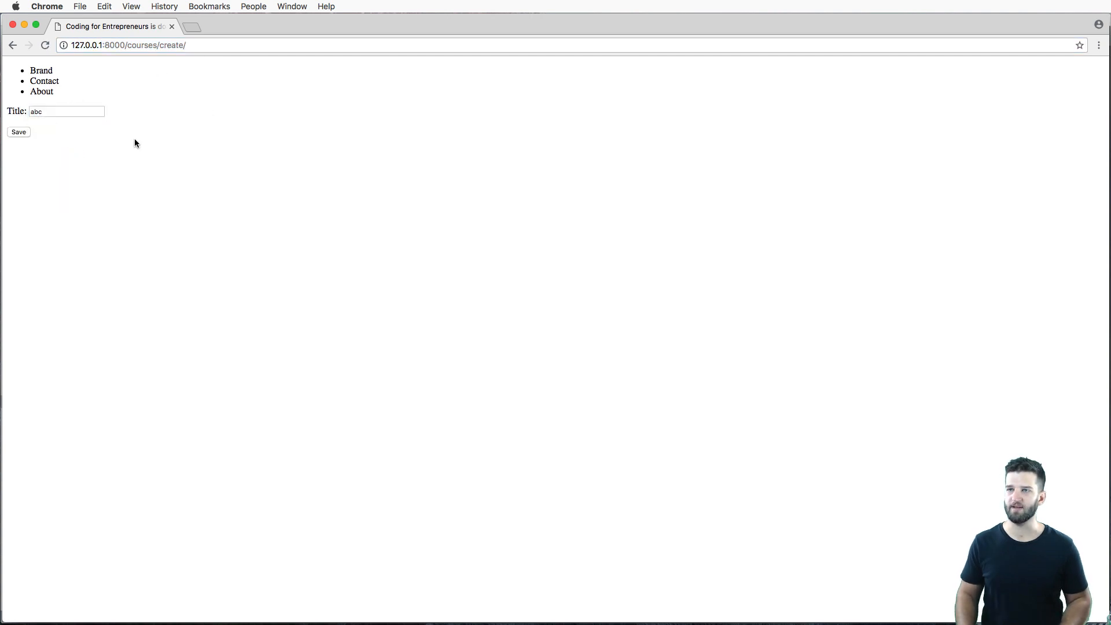
pyautogui.click(19, 132)
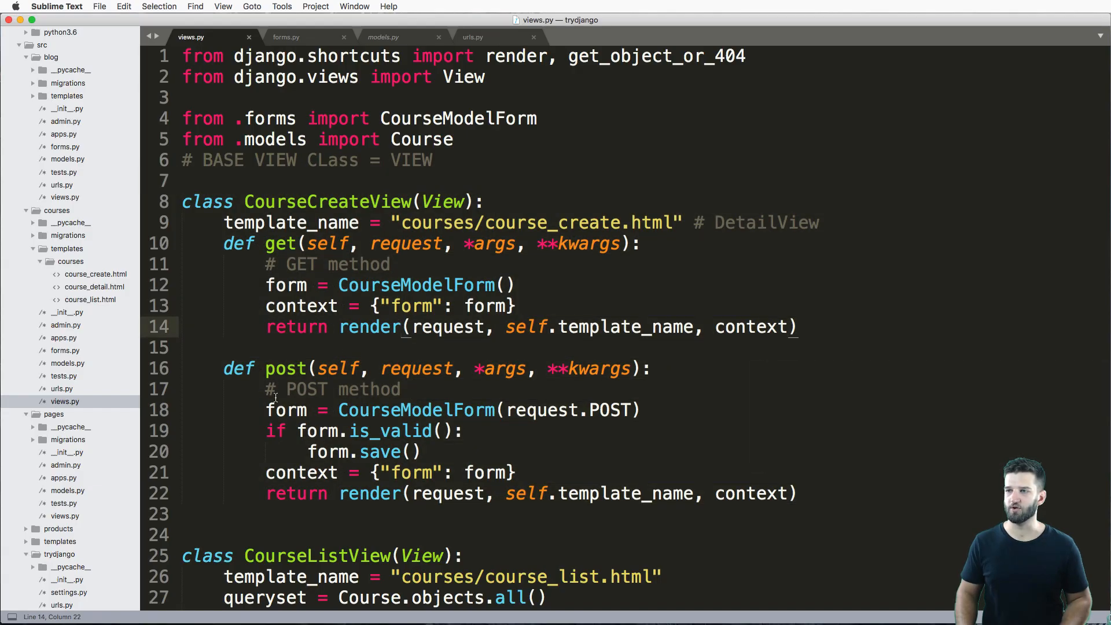
# - Review CourseCreateView's post method before testing the abc title in Chrome
pyautogui.moveTo(266, 410); pyautogui.dragTo(372, 431)
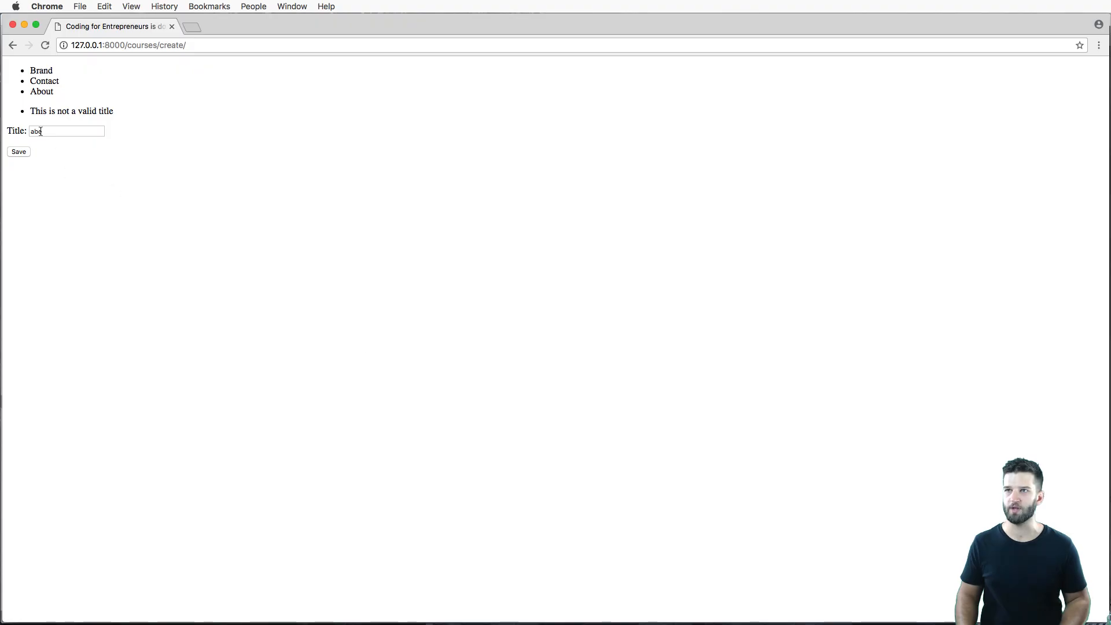
# - Save a course titled 'Another title' and load /courses/ to see it listed third
pyautogui.write('Another title')
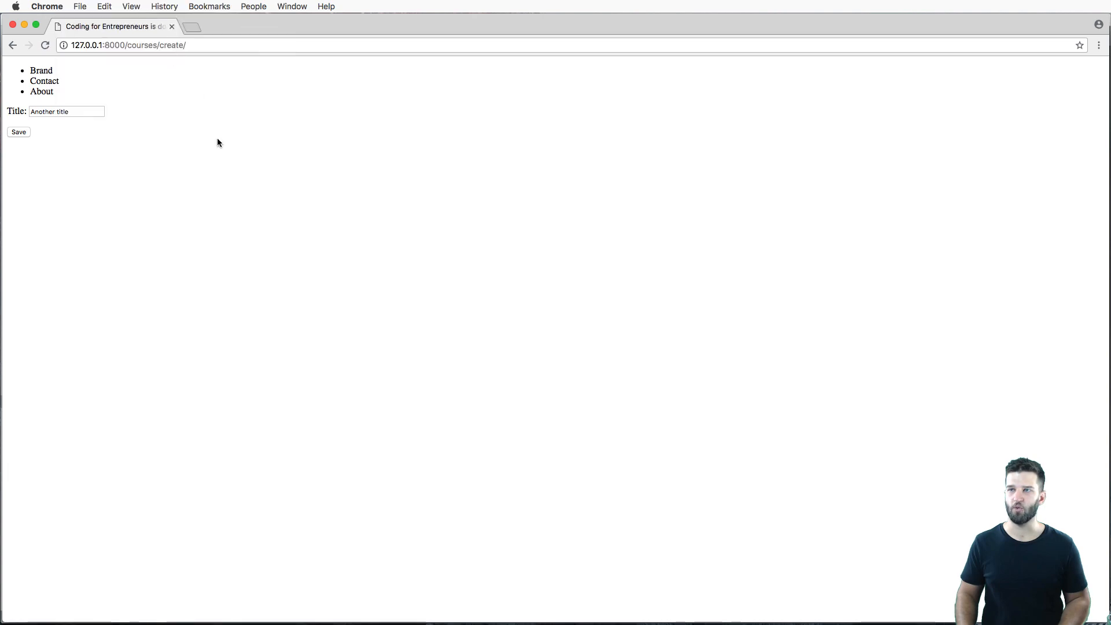
pyautogui.click(277, 45)
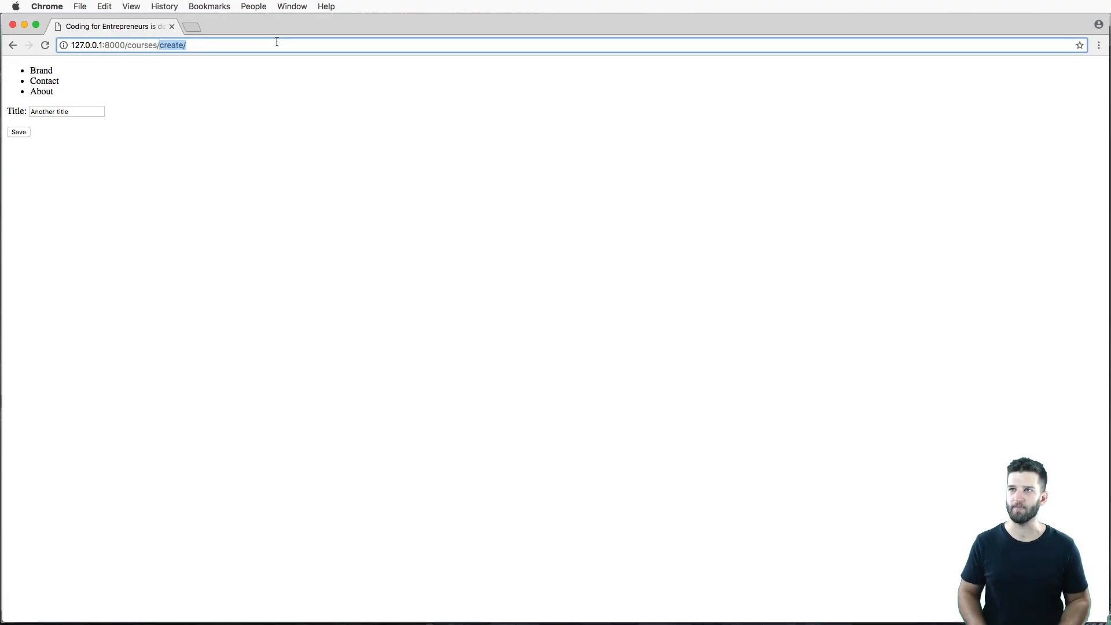
pyautogui.click(19, 132)
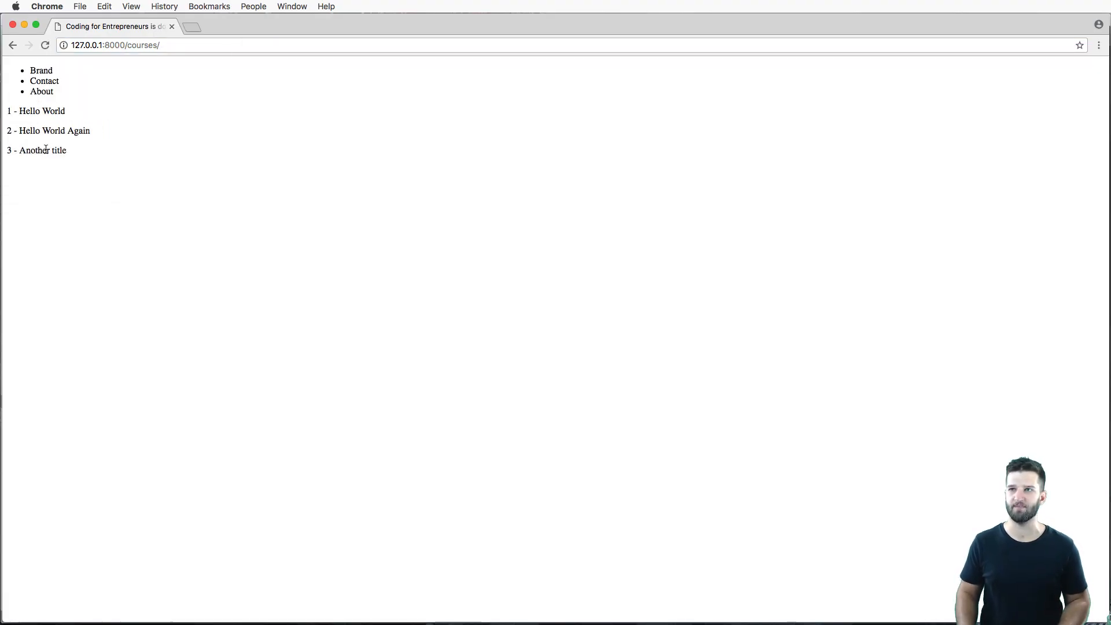